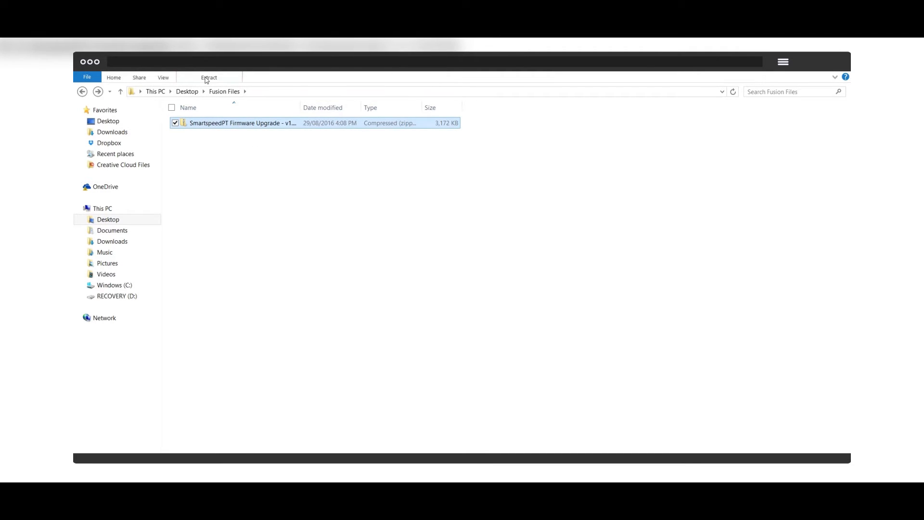
# Extract all files from the SmartspeedPT firmware upgrade zip to the suggested Fusion Files folder
pyautogui.click(209, 77)
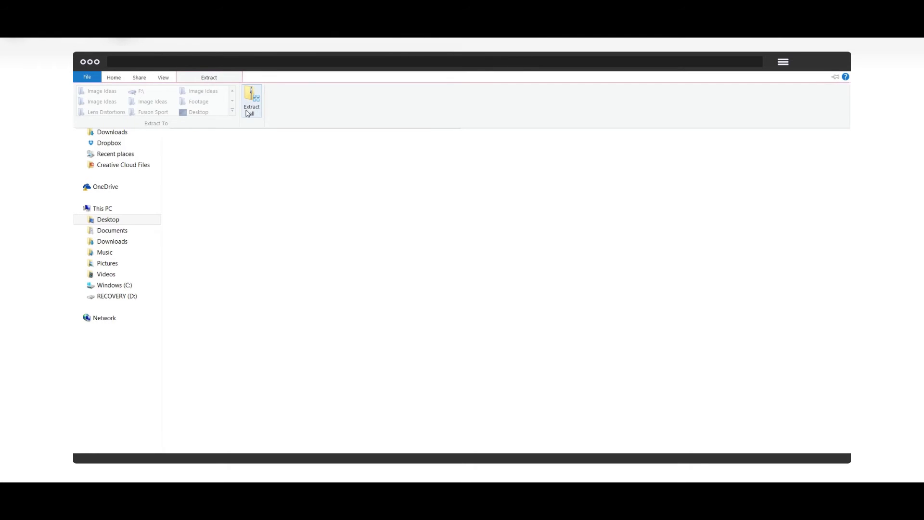
pyautogui.click(251, 100)
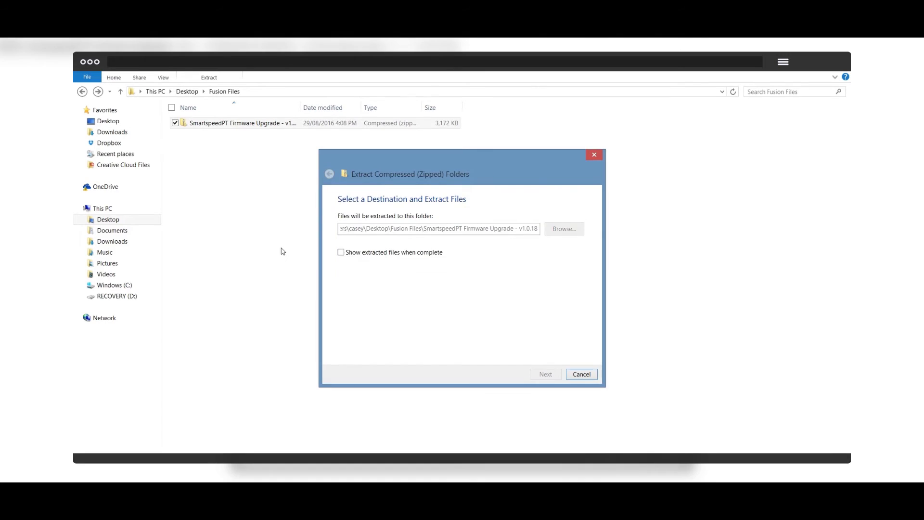
pyautogui.click(544, 374)
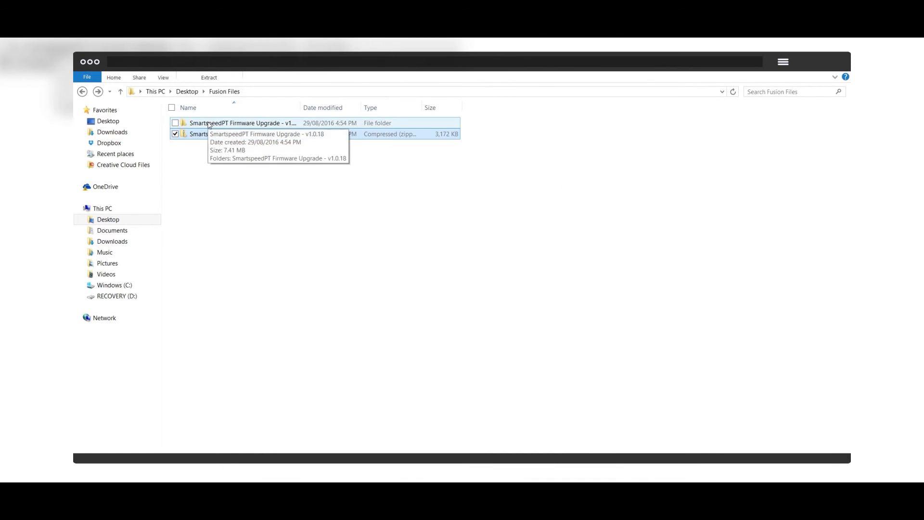
# Enter the extracted firmware folder and select the SmartspeedPT Firmware Upgrade batch file
pyautogui.doubleClick(242, 122)
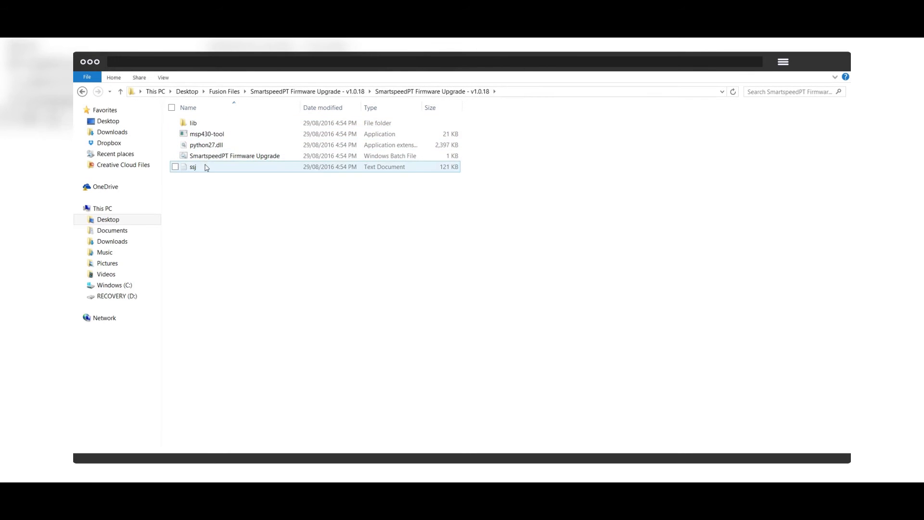
pyautogui.click(235, 156)
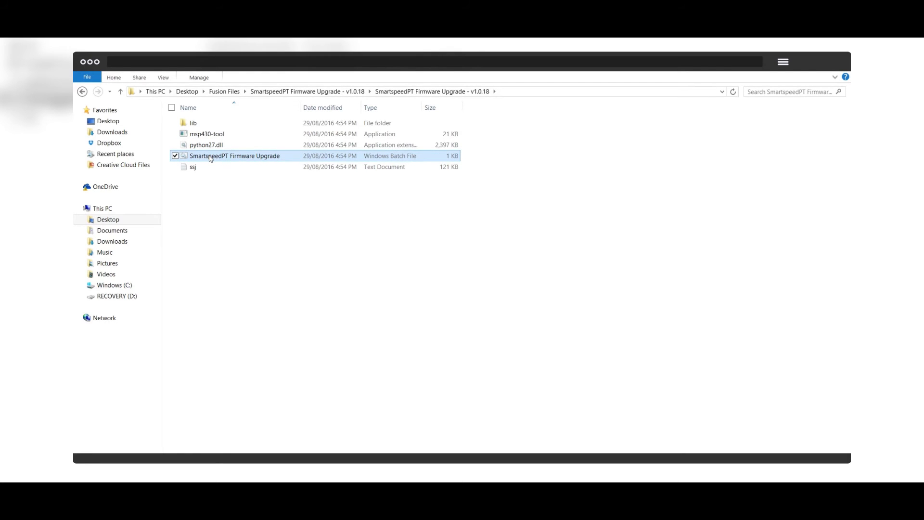
# Run SmartspeedPT Firmware Upgrade.bat anyway past the SmartScreen unrecognized-app warning
pyautogui.doubleClick(235, 156)
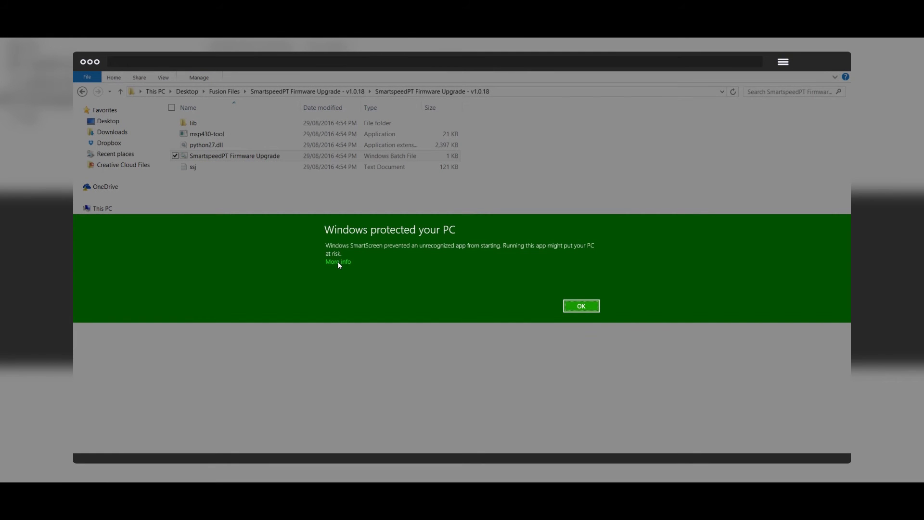
pyautogui.click(338, 262)
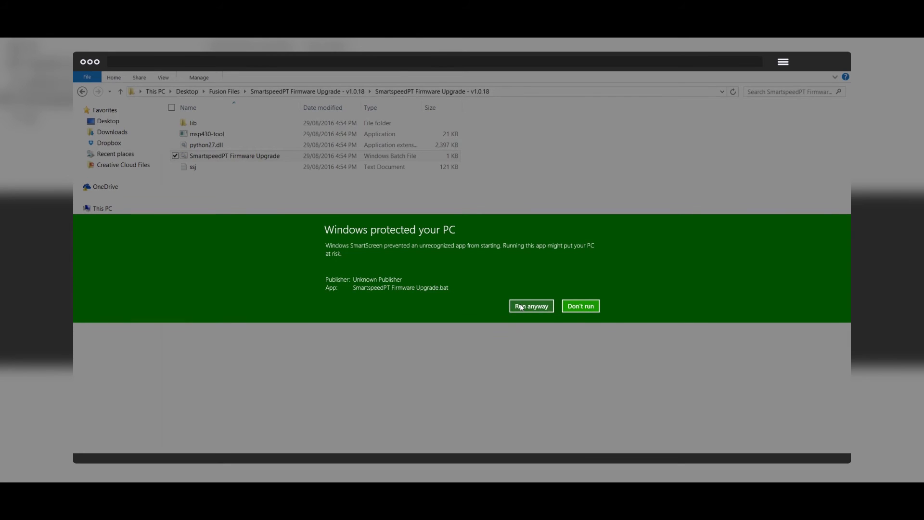
pyautogui.click(530, 306)
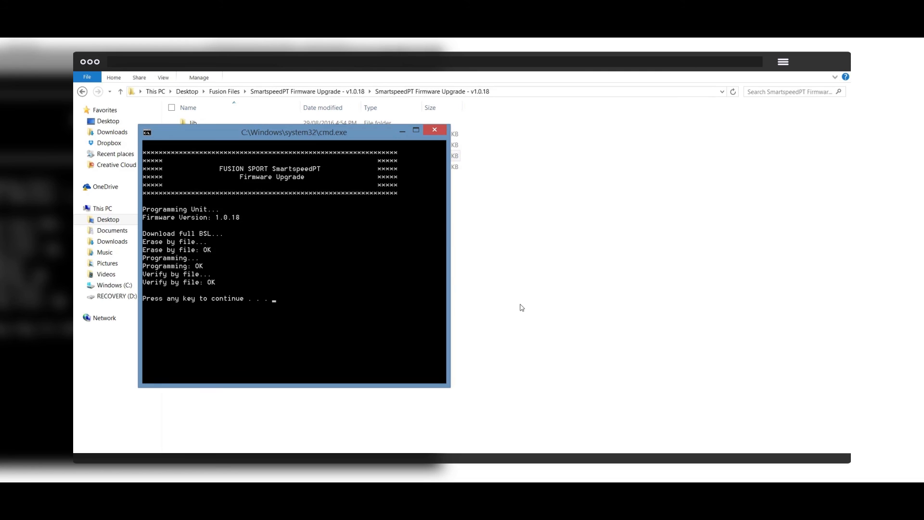
# Acknowledge the finished firmware 1.0.18 upgrade after Programming OK and Verify OK
pyautogui.press('enter')
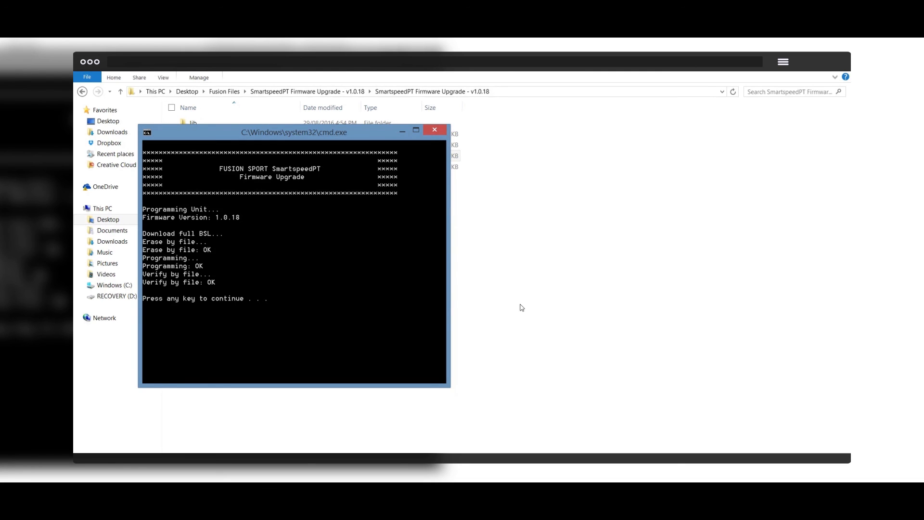